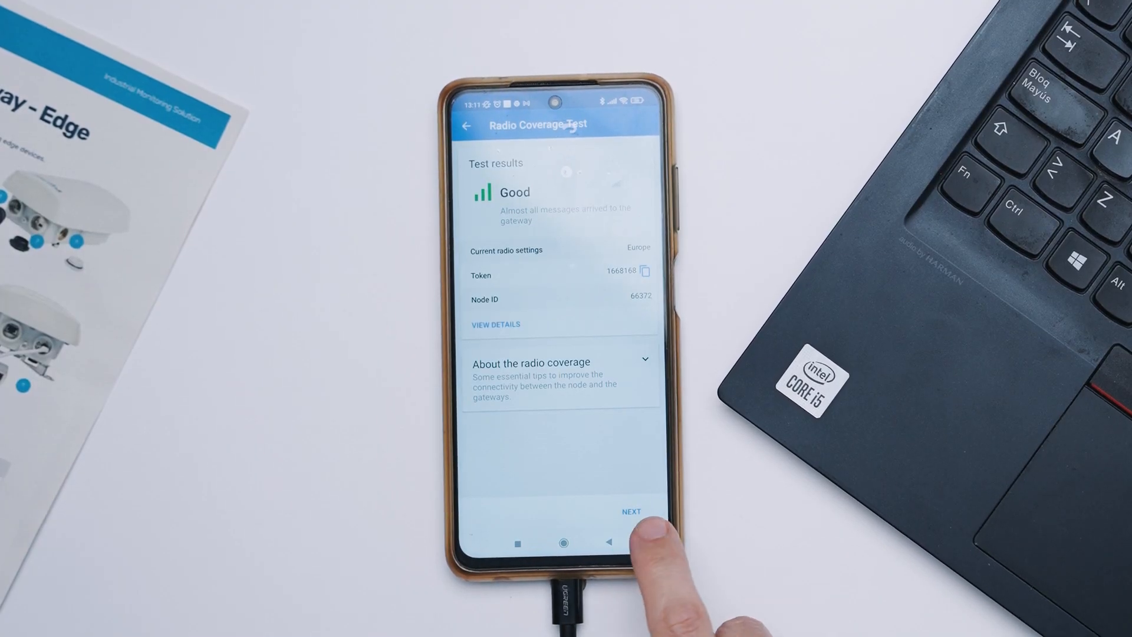
Step: Accept the Good radio coverage result so the wizard reports the device configured correctly
click(632, 511)
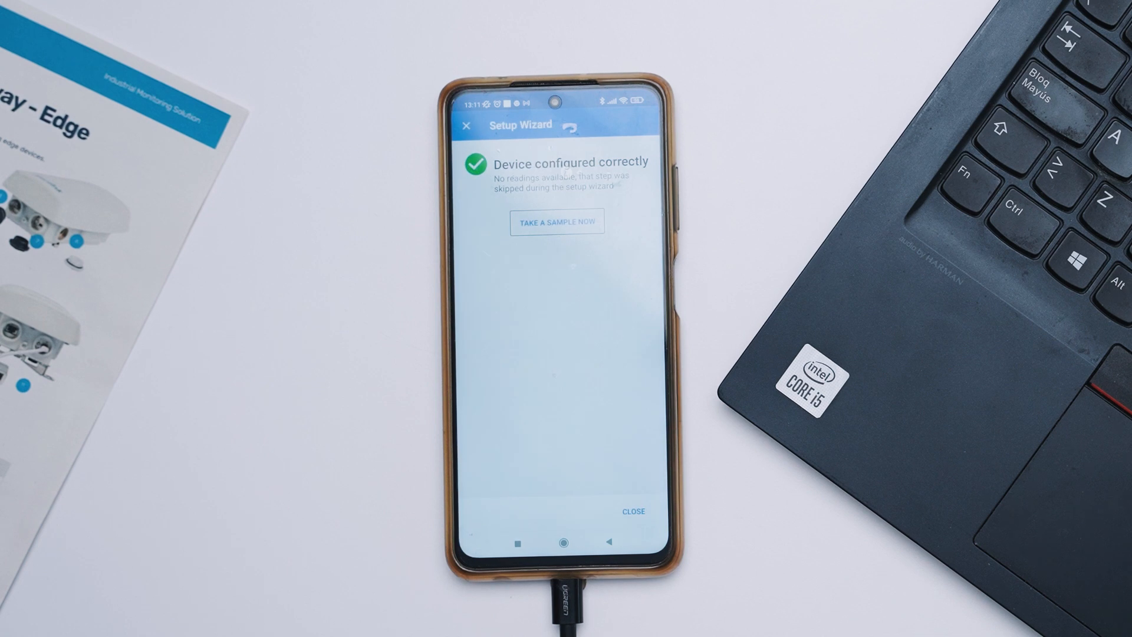